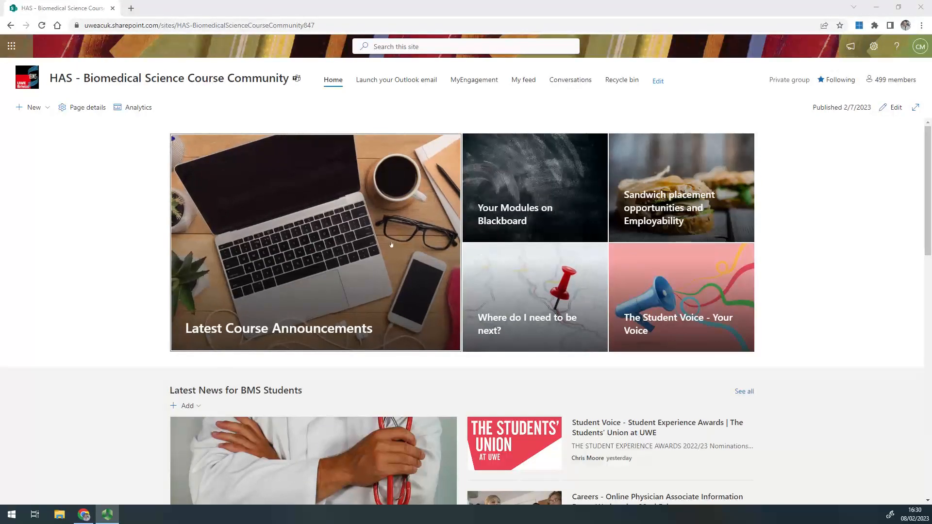
{"action": "mouse_move", "coordinate": [380, 280]}
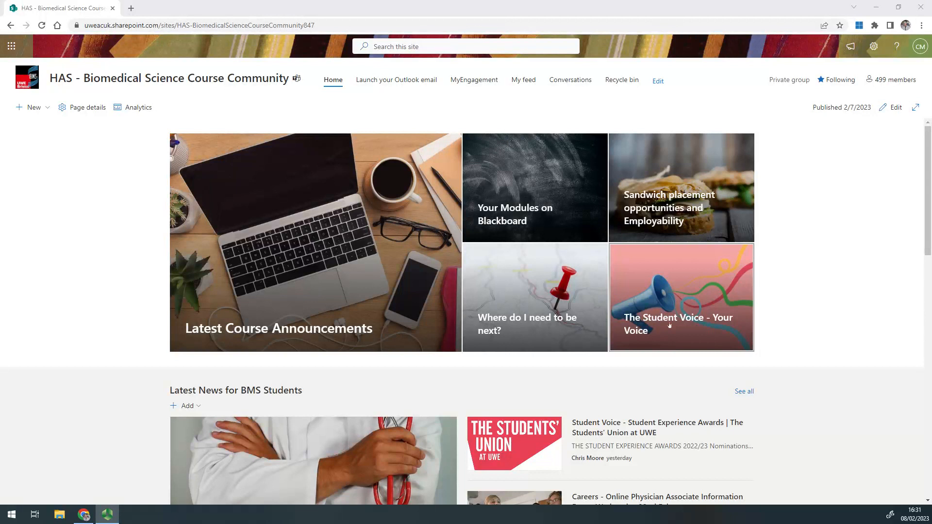
{"action": "mouse_move", "coordinate": [690, 311]}
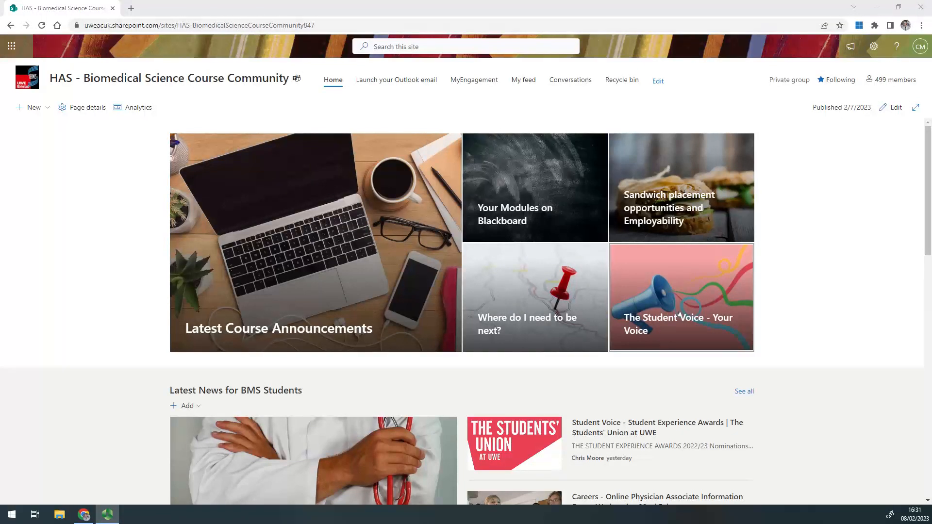
- Reach the Site Pages library via Settings and Site contents
{"action": "scroll", "scroll_direction": "down", "scroll_amount": 3}
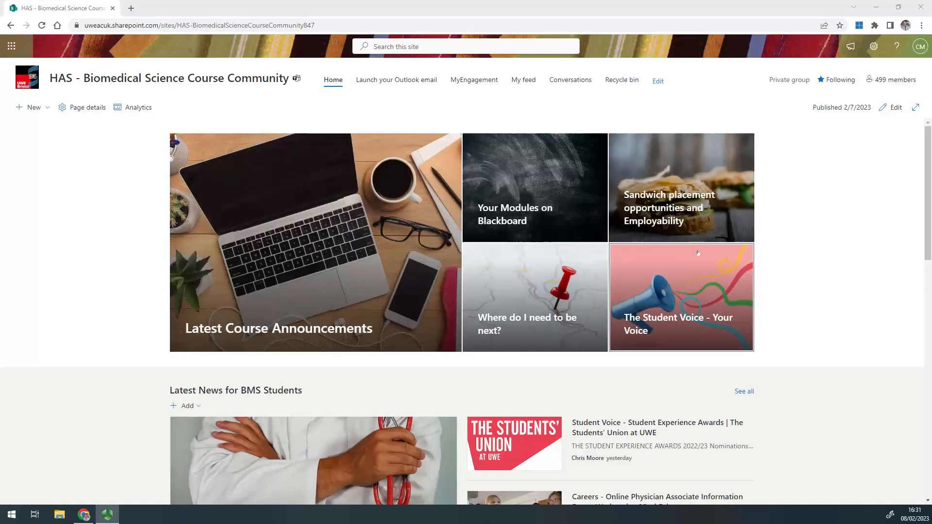
{"action": "left_click", "coordinate": [873, 47]}
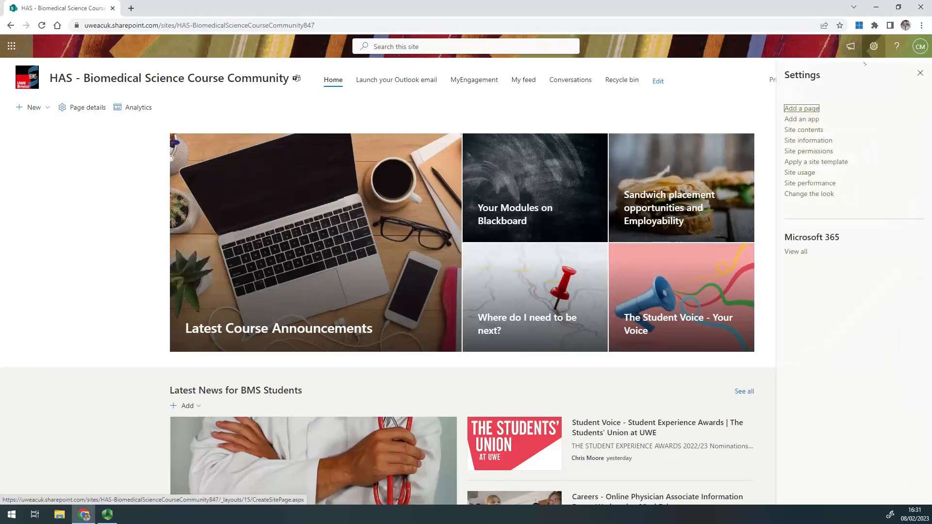
{"action": "left_click", "coordinate": [804, 130]}
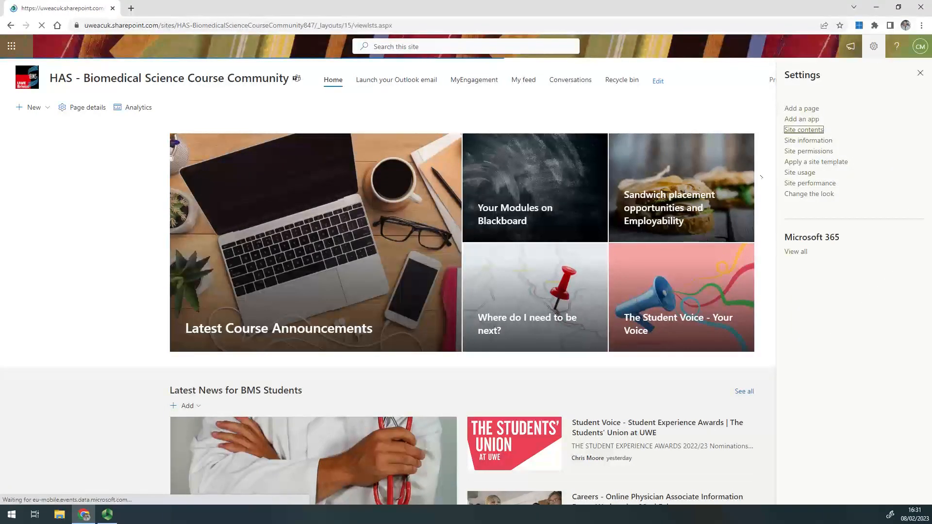
{"action": "left_click", "coordinate": [804, 129]}
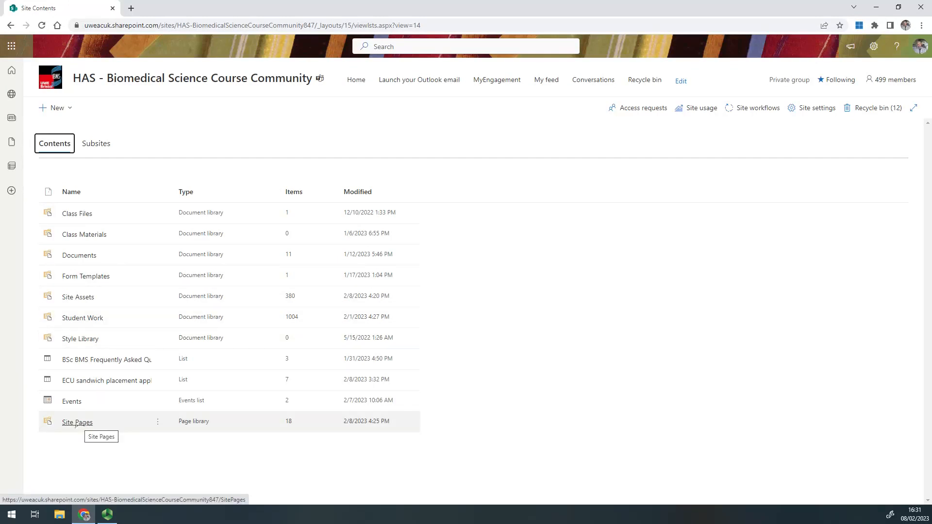
{"action": "left_click", "coordinate": [77, 422]}
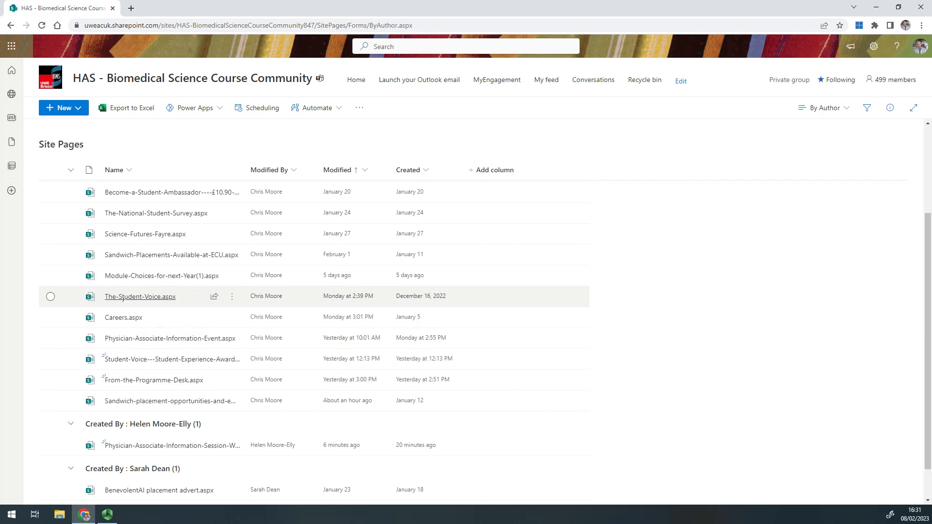
- Open The-Student-Voice.aspx page from the Site Pages list
{"action": "left_click", "coordinate": [139, 296]}
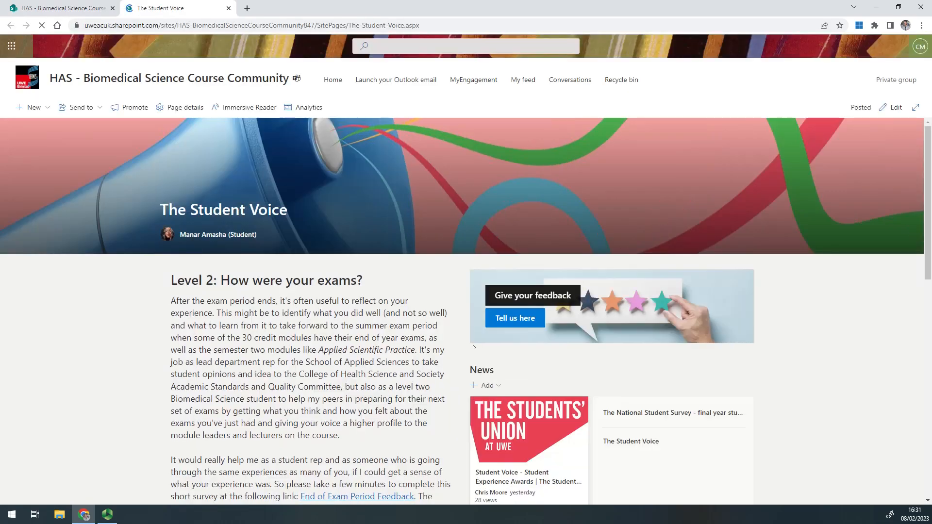
{"action": "scroll", "scroll_direction": "down", "scroll_amount": 3}
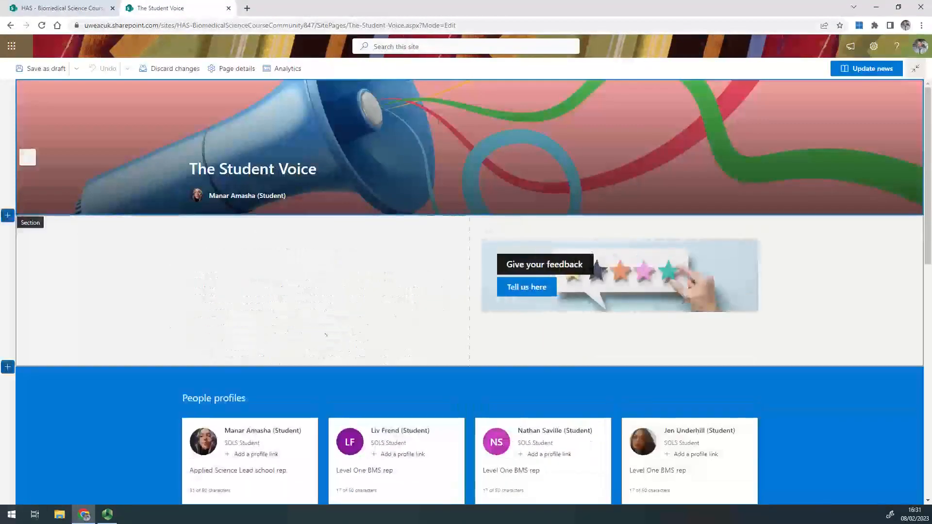
- Update the news post to republish the changes and leave editing
{"action": "left_click", "coordinate": [871, 69]}
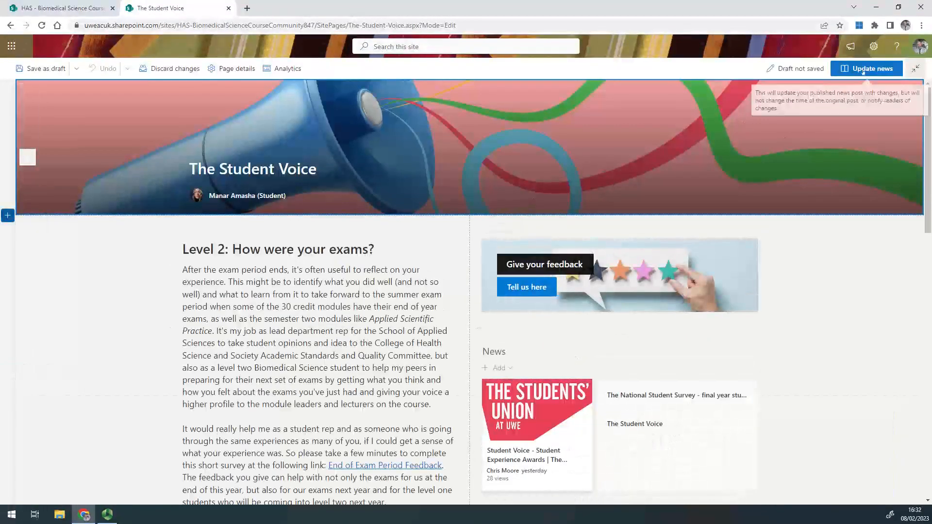
{"action": "left_click", "coordinate": [869, 68]}
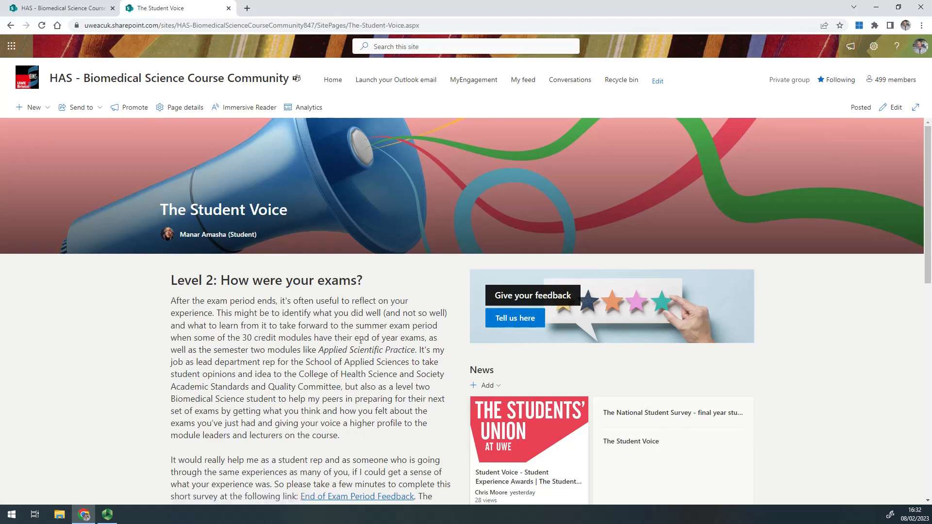
- Start and cancel a new news post, then go back to the site Home page
{"action": "scroll", "scroll_direction": "down", "scroll_amount": 3}
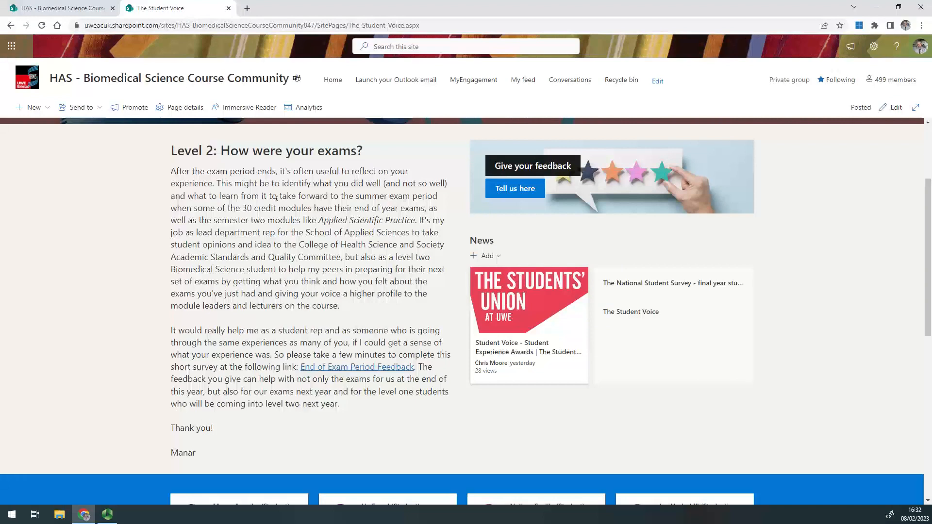
{"action": "scroll", "scroll_direction": "down", "scroll_amount": 3}
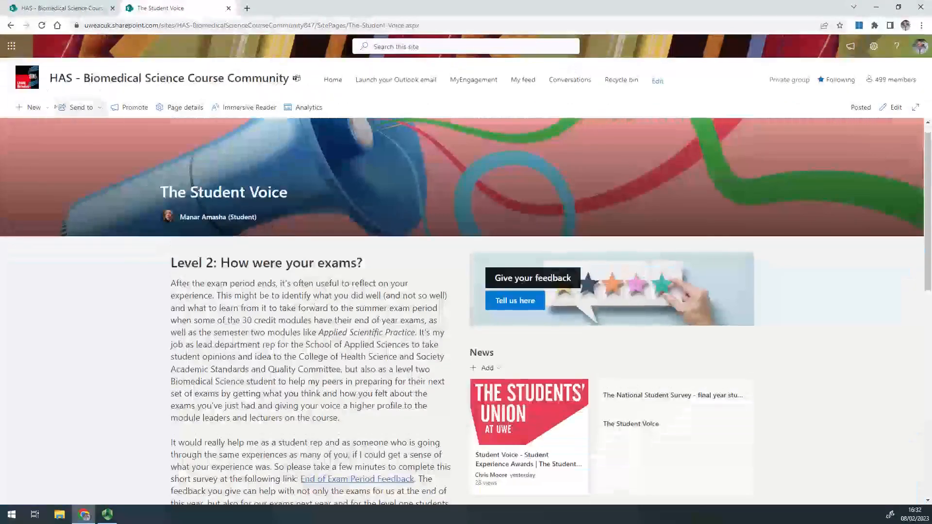
{"action": "left_click", "coordinate": [31, 106]}
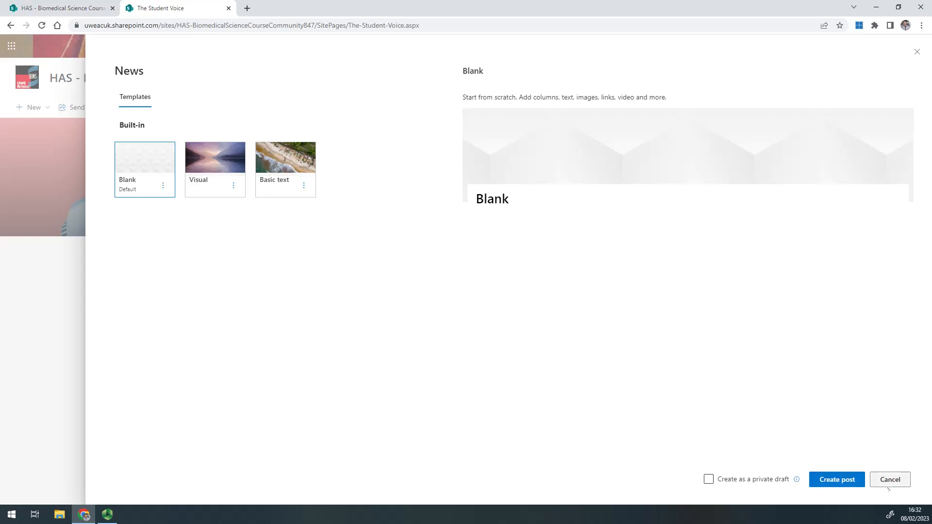
{"action": "left_click", "coordinate": [890, 479]}
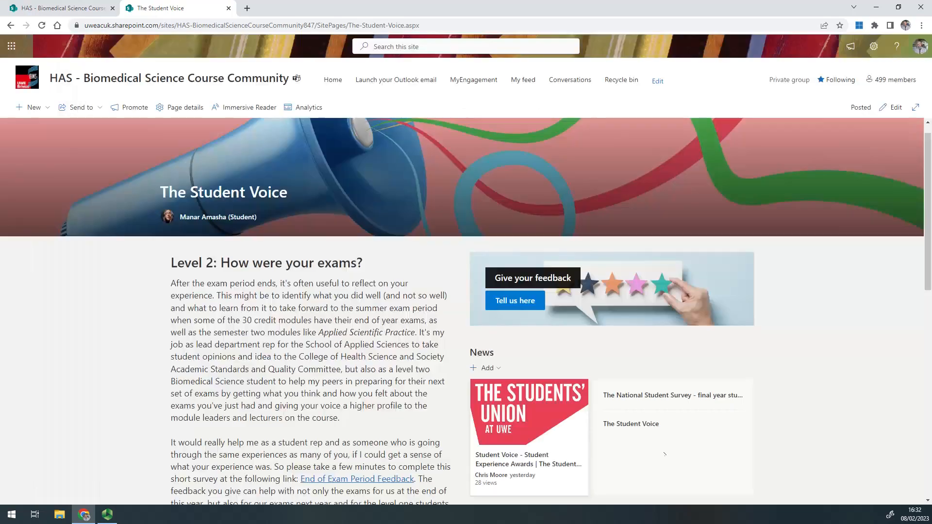
{"action": "scroll", "scroll_direction": "down", "scroll_amount": 3}
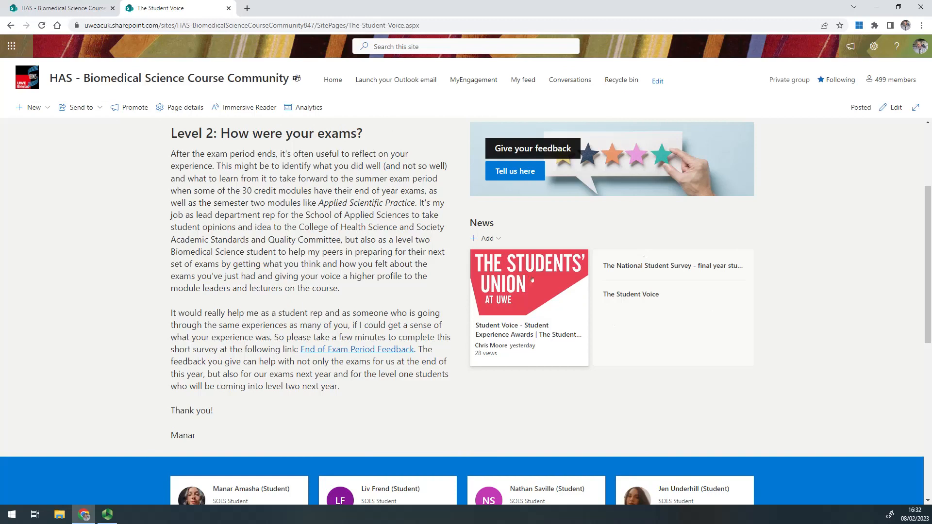
{"action": "left_click", "coordinate": [332, 79]}
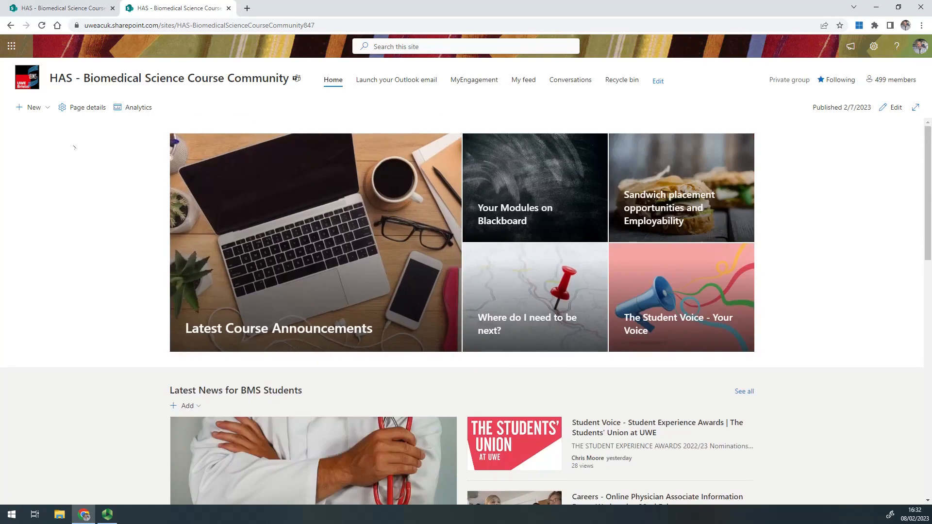
{"action": "left_click", "coordinate": [30, 107]}
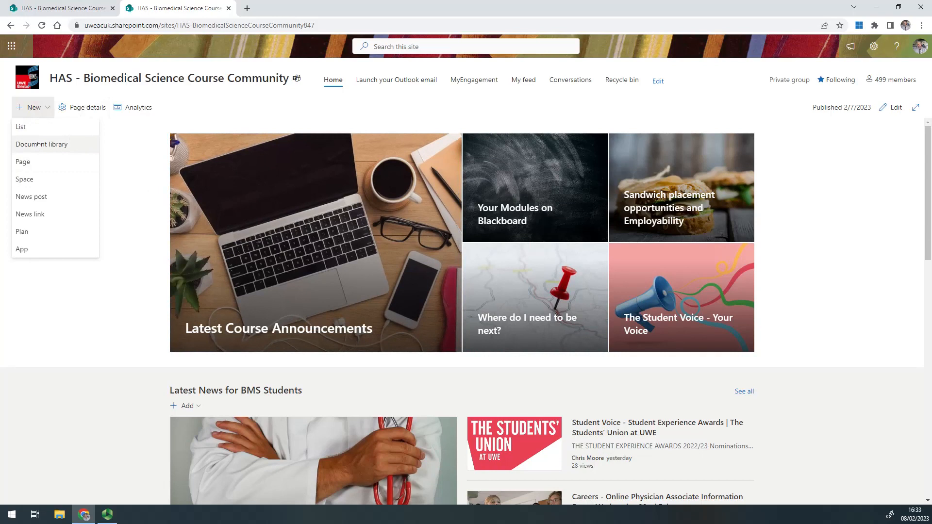
{"action": "mouse_move", "coordinate": [31, 196]}
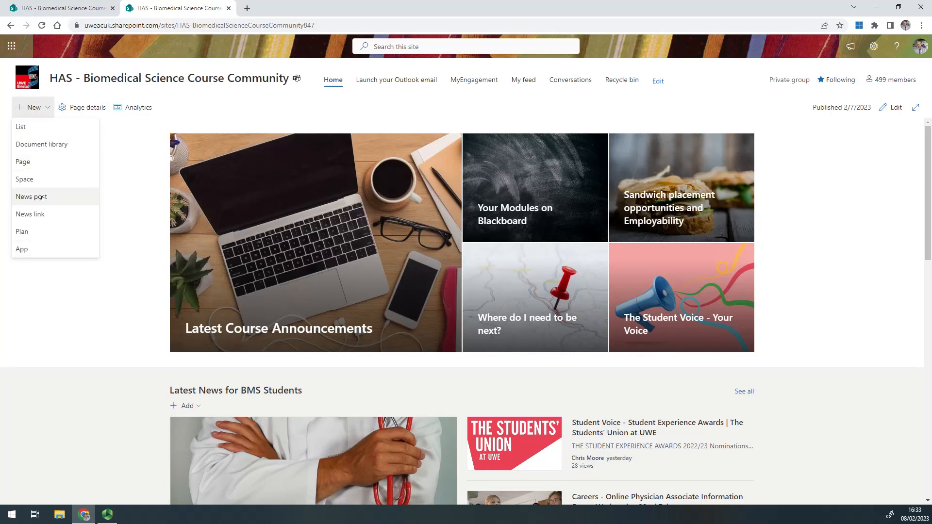
{"action": "mouse_move", "coordinate": [25, 179]}
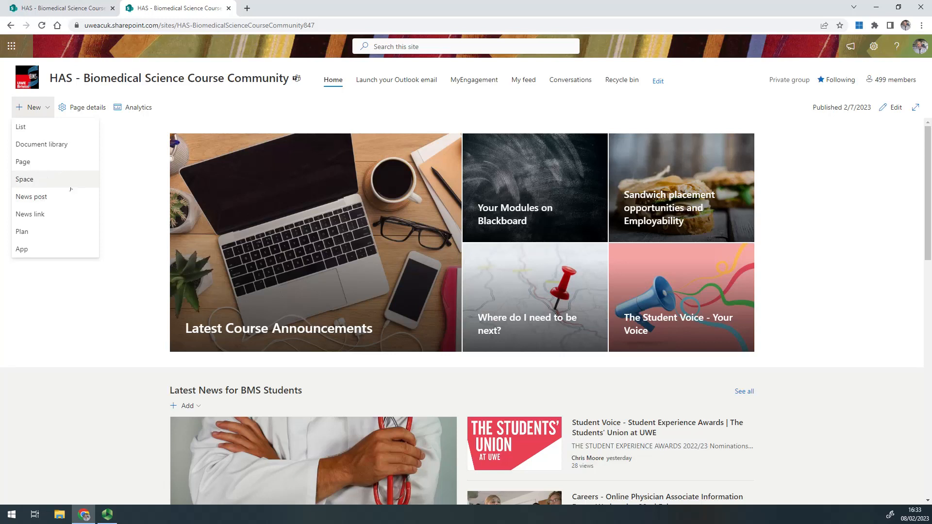
{"action": "mouse_move", "coordinate": [31, 196]}
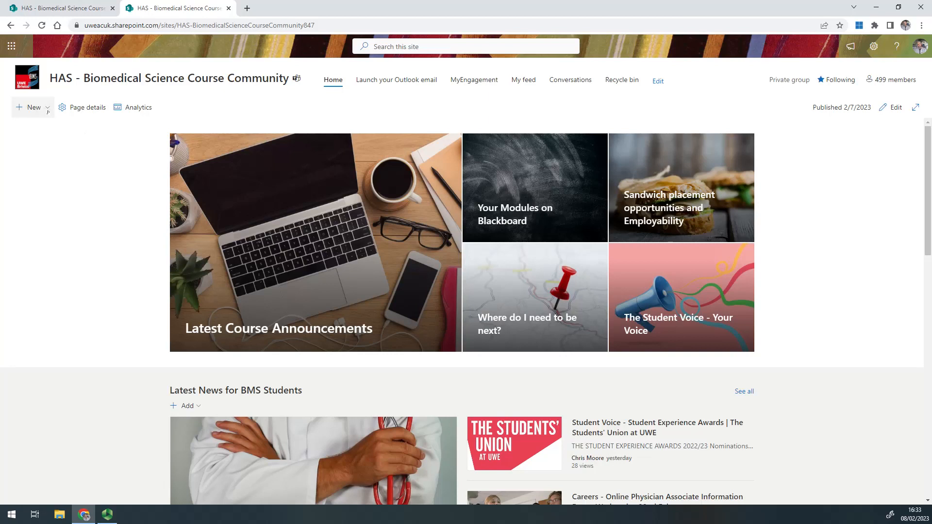
{"action": "left_click", "coordinate": [31, 107]}
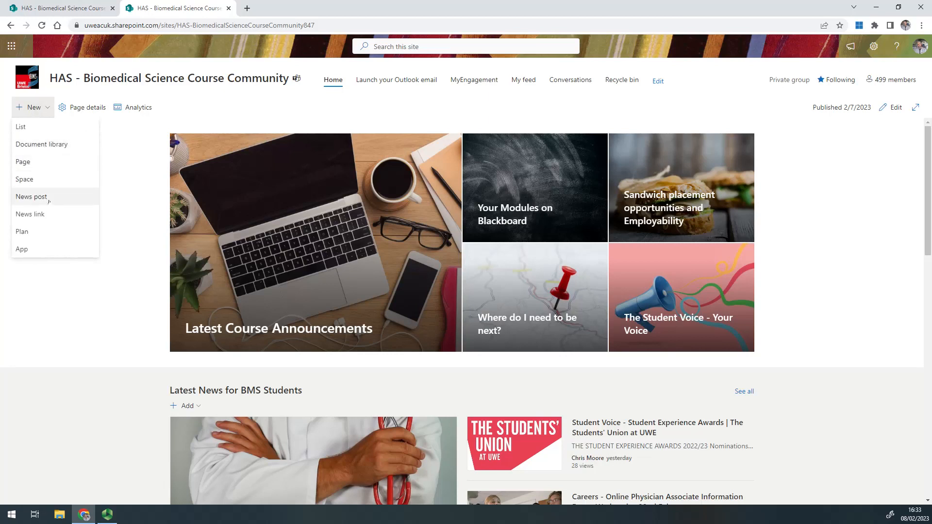
{"action": "left_click", "coordinate": [31, 197]}
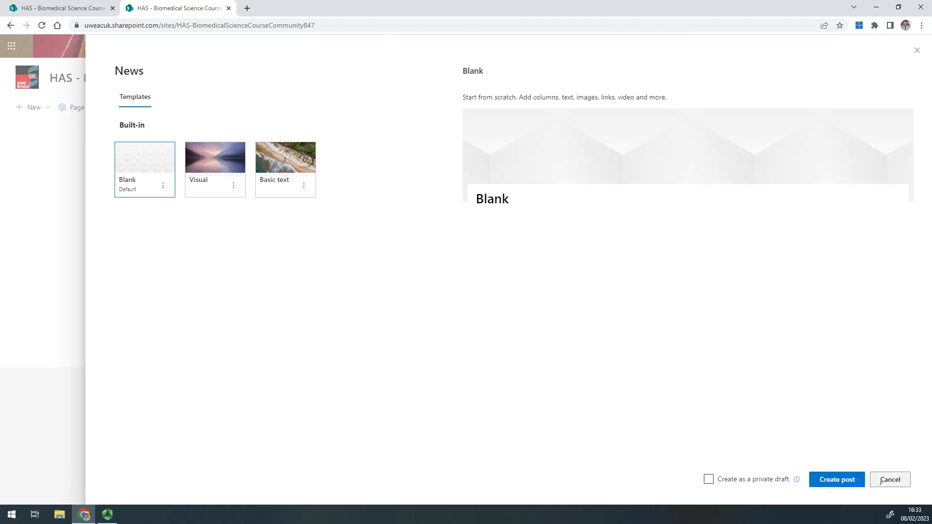
{"action": "left_click", "coordinate": [889, 480]}
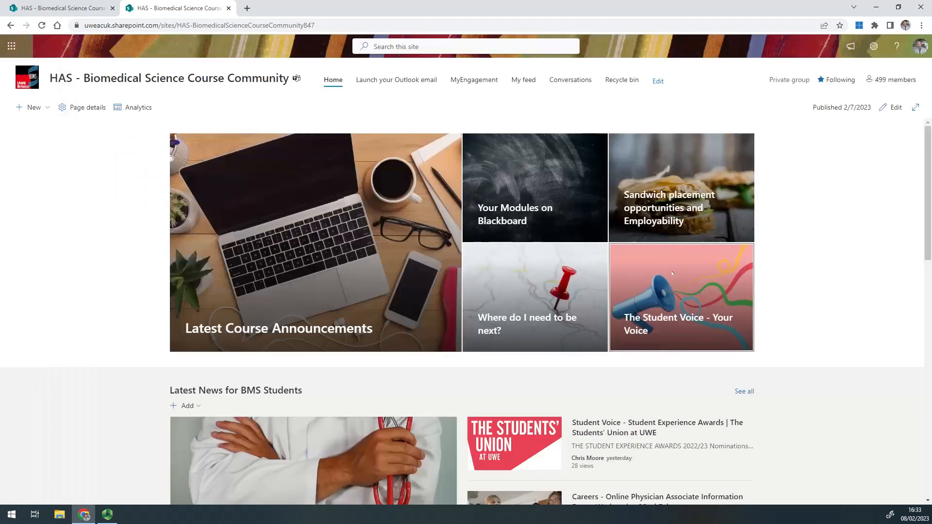
- Edit The Student Voice post from its home tile and show the text section's layout options
{"action": "left_click", "coordinate": [680, 297]}
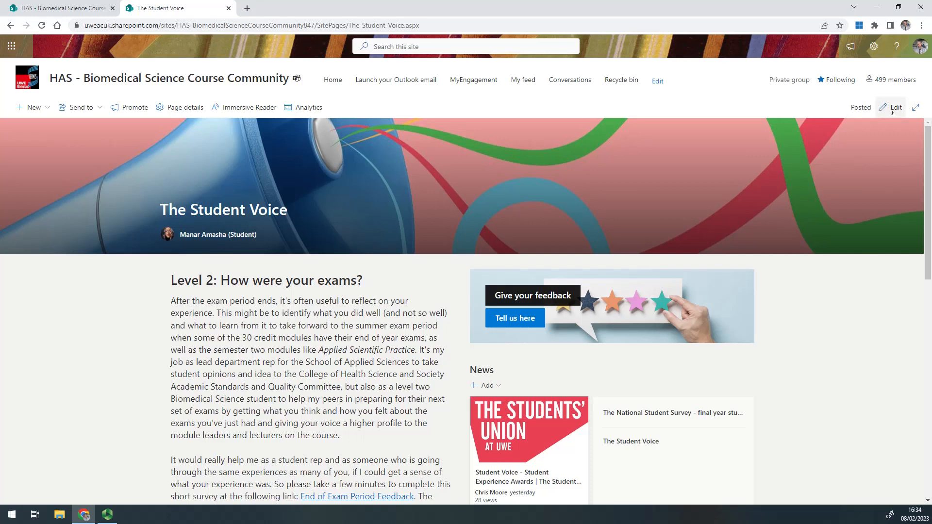
{"action": "left_click", "coordinate": [895, 107]}
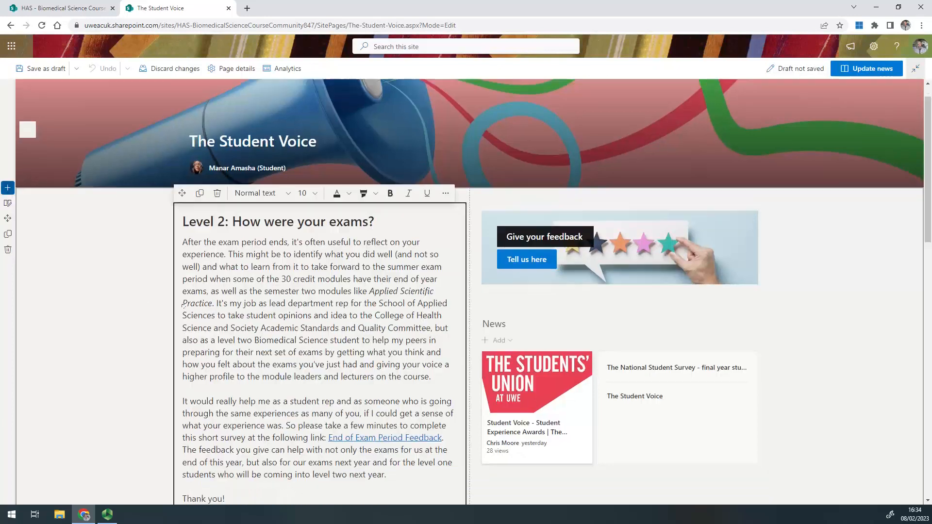
{"action": "scroll", "scroll_direction": "down", "scroll_amount": 3}
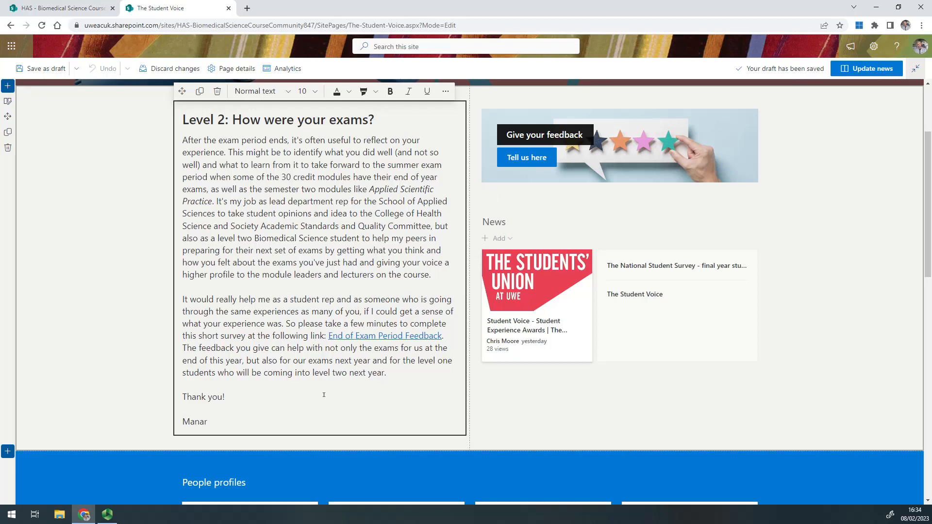
{"action": "scroll", "scroll_direction": "down", "scroll_amount": 3}
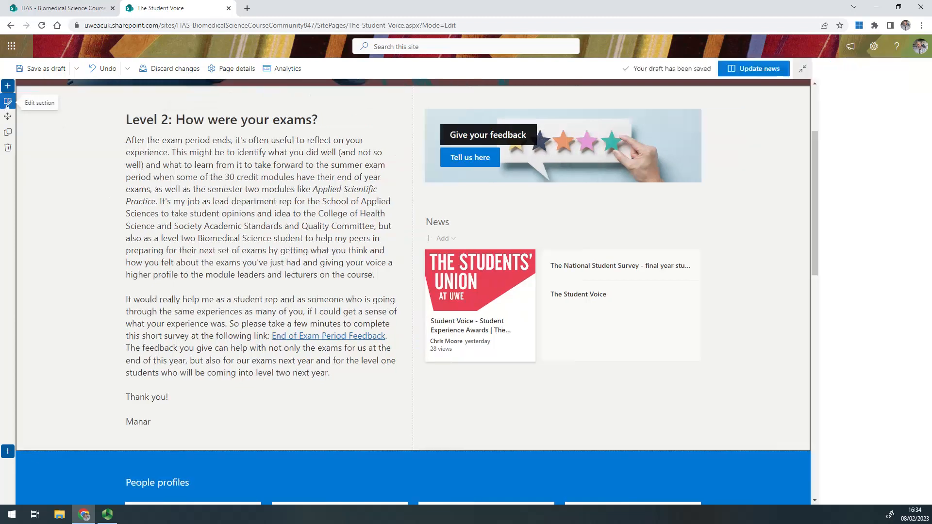
{"action": "left_click", "coordinate": [8, 102]}
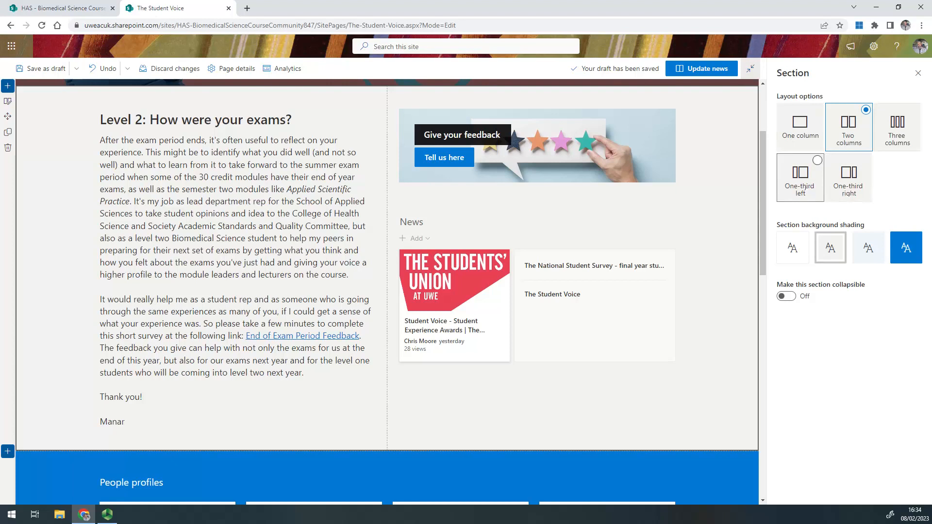
{"action": "mouse_move", "coordinate": [848, 127]}
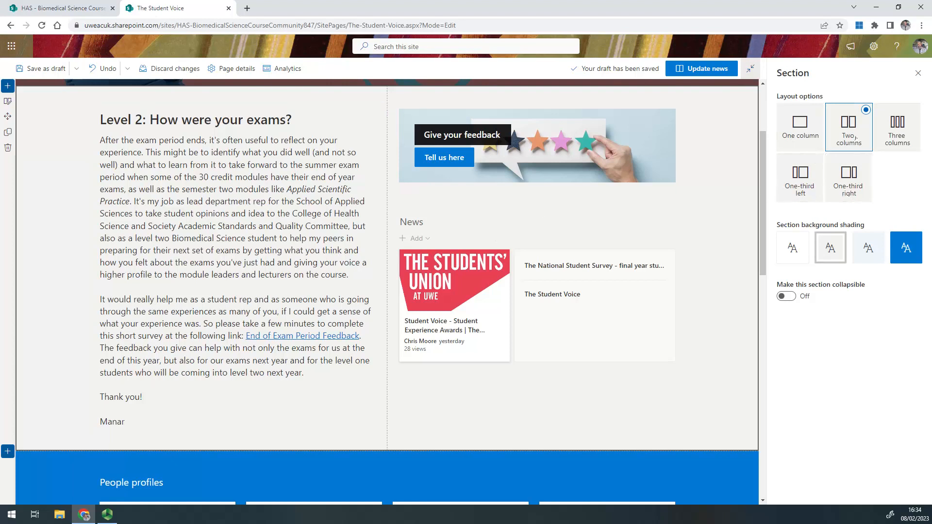
- Close the Section properties pane and select the feedback banner web part
{"action": "scroll", "scroll_direction": "down", "scroll_amount": 3}
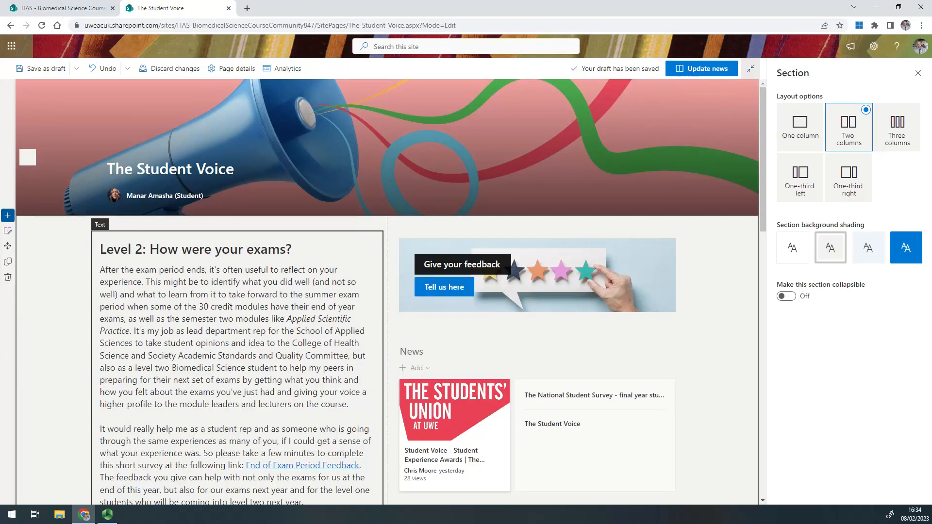
{"action": "left_click", "coordinate": [905, 247]}
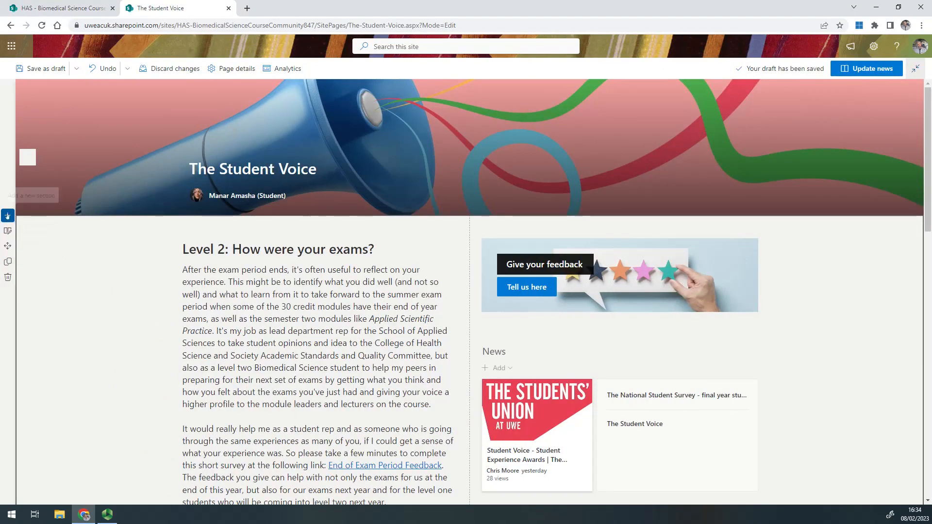
{"action": "left_click", "coordinate": [8, 215]}
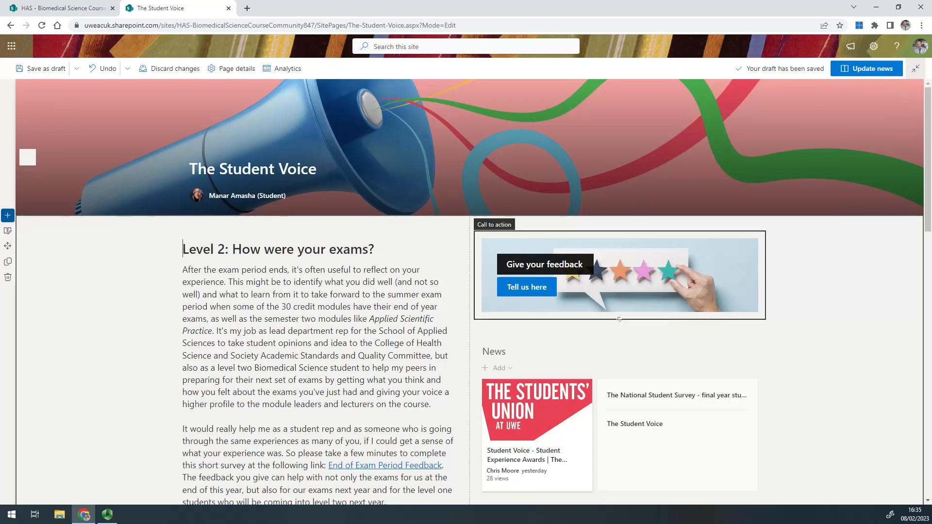
- Insert a Text web part below the feedback banner from the toolbox
{"action": "left_click", "coordinate": [619, 327]}
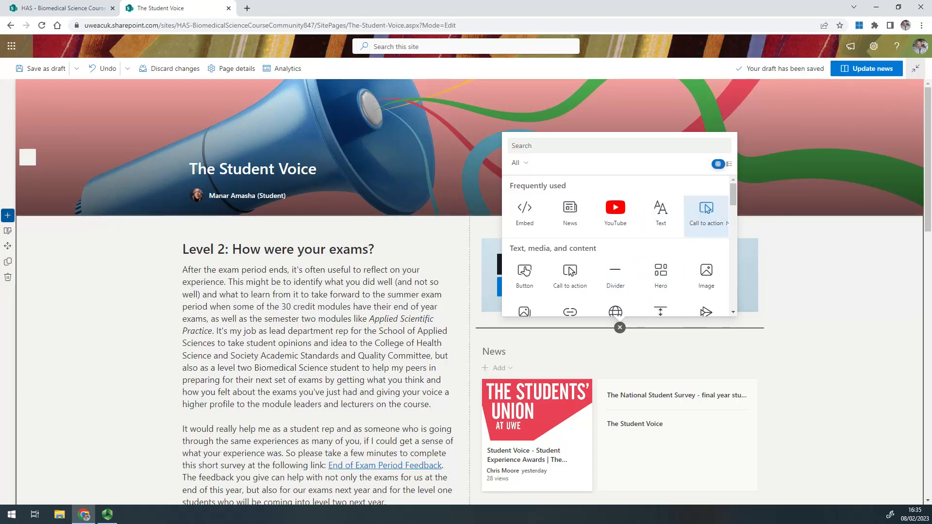
{"action": "left_click", "coordinate": [706, 213]}
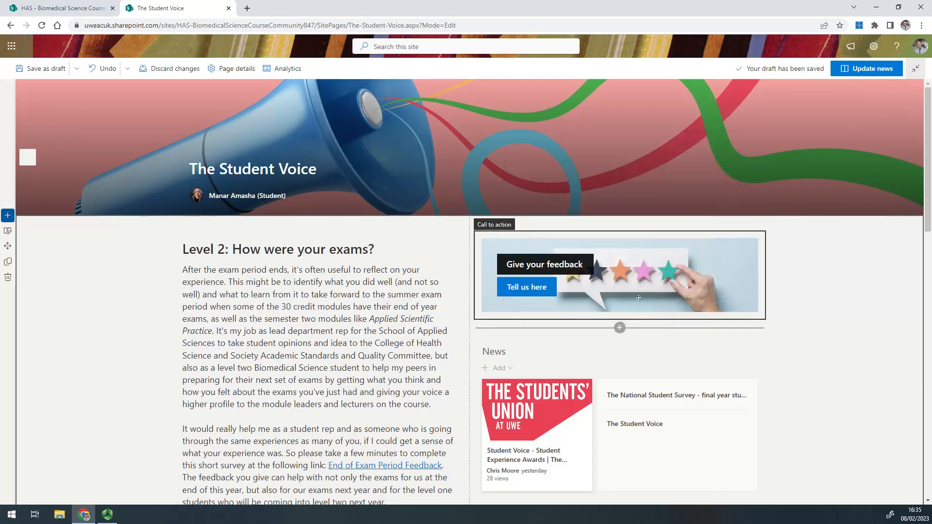
{"action": "mouse_move", "coordinate": [561, 301]}
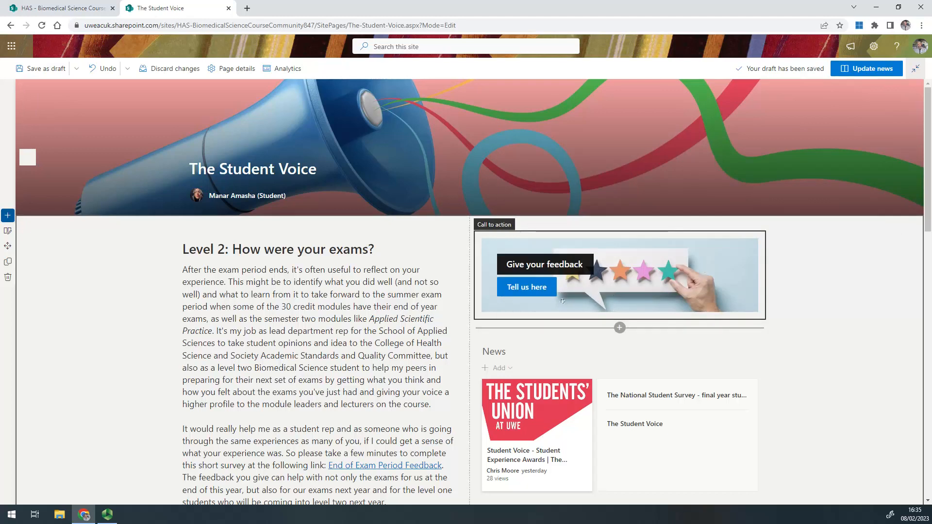
{"action": "left_click", "coordinate": [619, 328]}
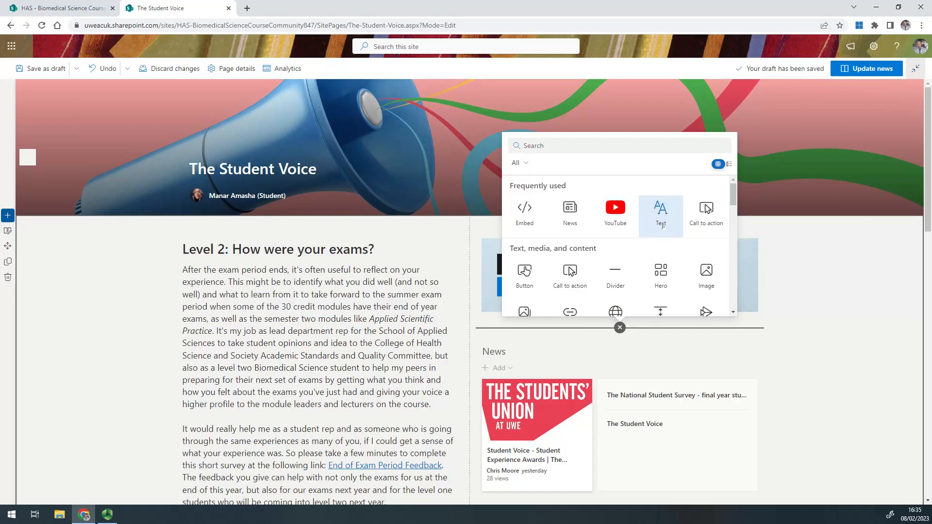
{"action": "left_click", "coordinate": [659, 214]}
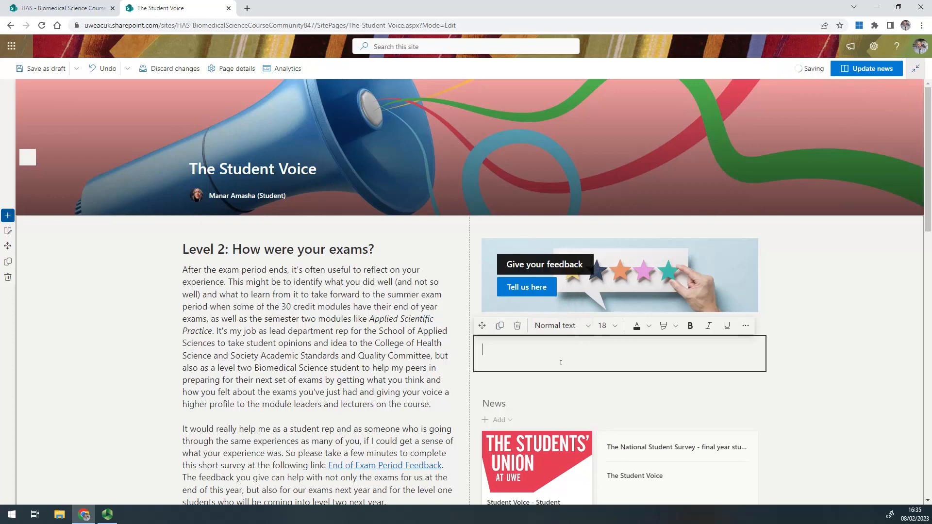
{"action": "scroll", "scroll_direction": "down", "scroll_amount": 3}
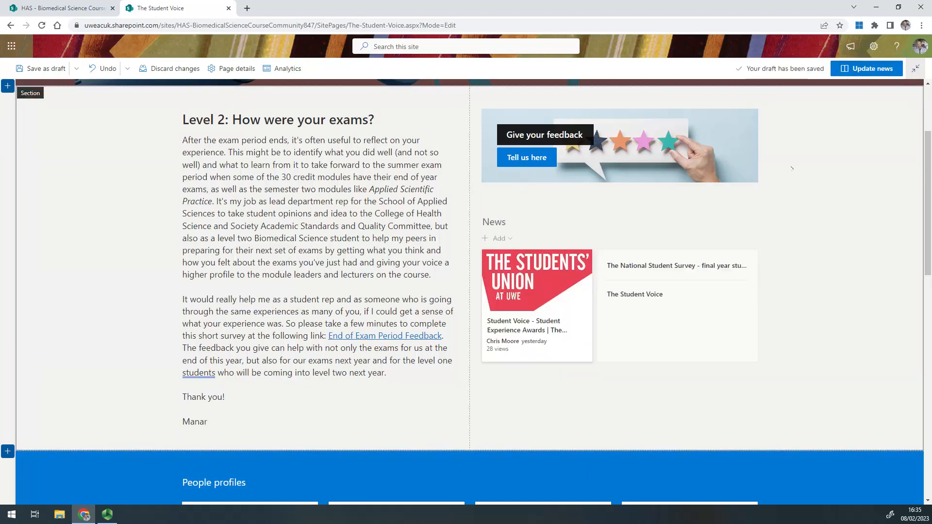
- Scroll down to the area beneath the left-column article text
{"action": "scroll", "scroll_direction": "down", "scroll_amount": 3}
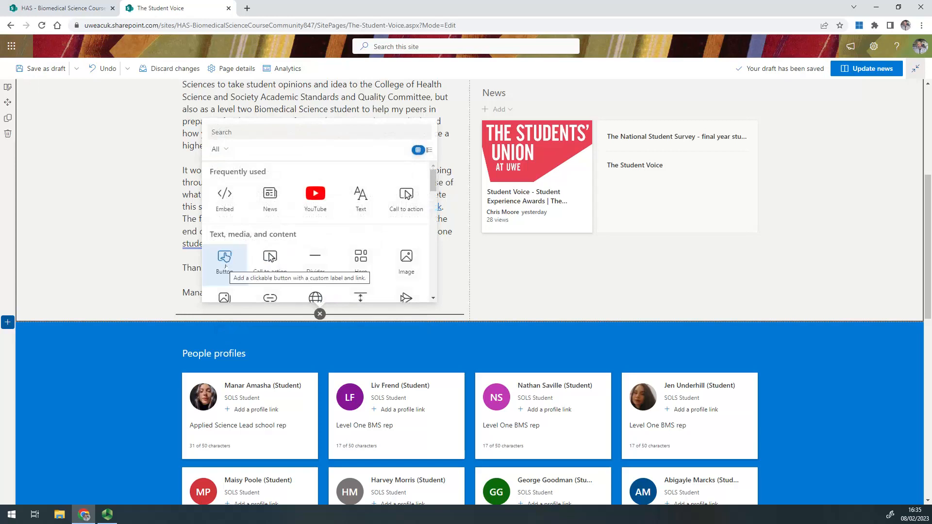
{"action": "mouse_move", "coordinate": [269, 196]}
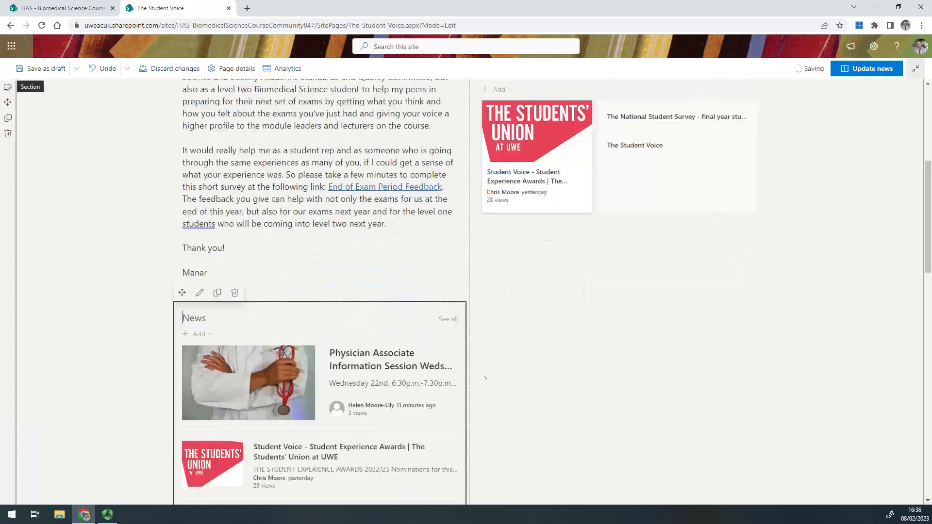
{"action": "scroll", "scroll_direction": "down", "scroll_amount": 3}
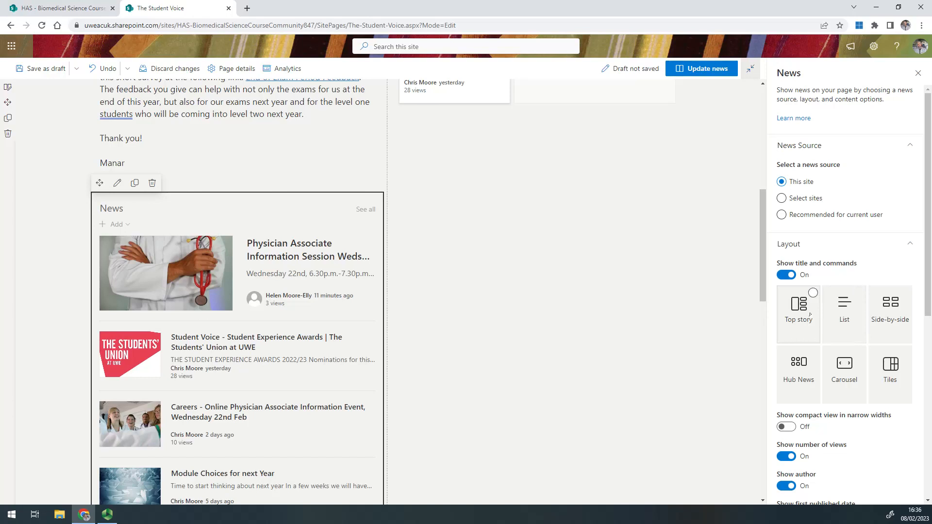
- Try Top story and List, keep Side-by-side layout, and set News Source to Select sites
{"action": "left_click", "coordinate": [798, 309]}
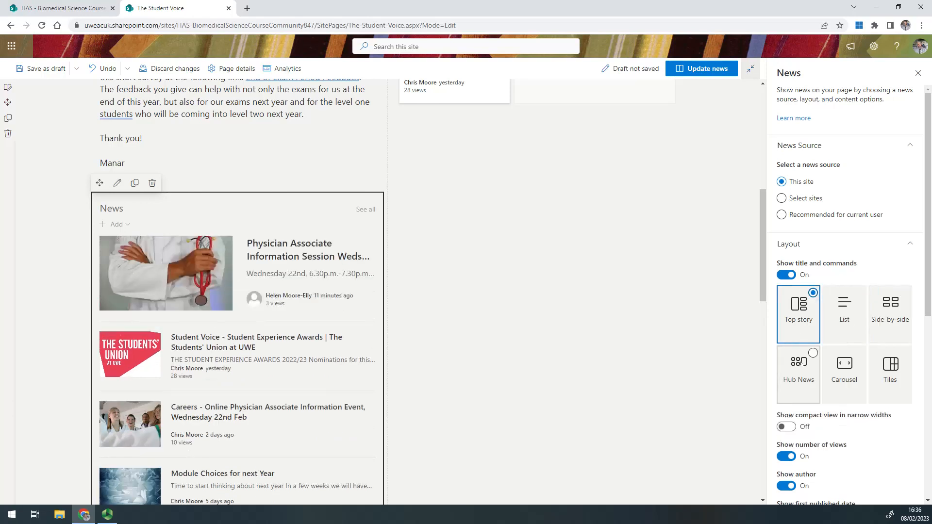
{"action": "left_click", "coordinate": [844, 304]}
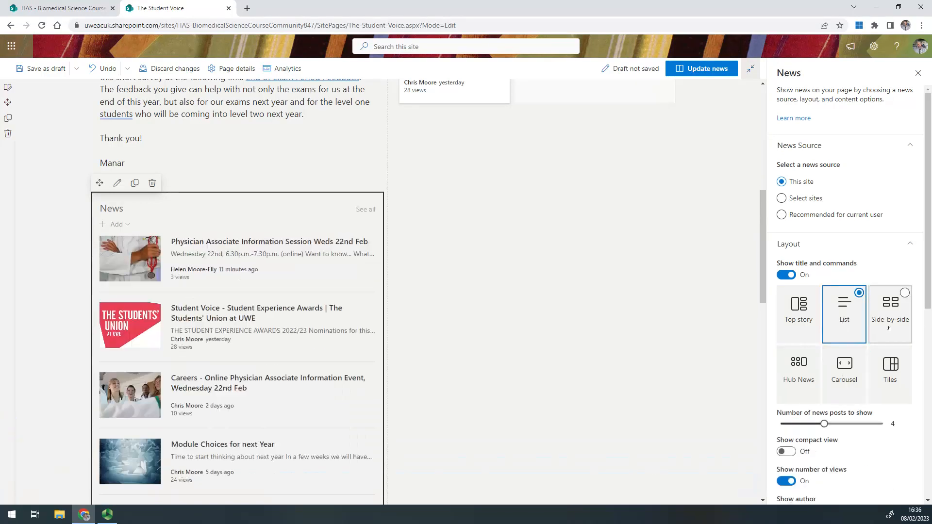
{"action": "left_click", "coordinate": [890, 303]}
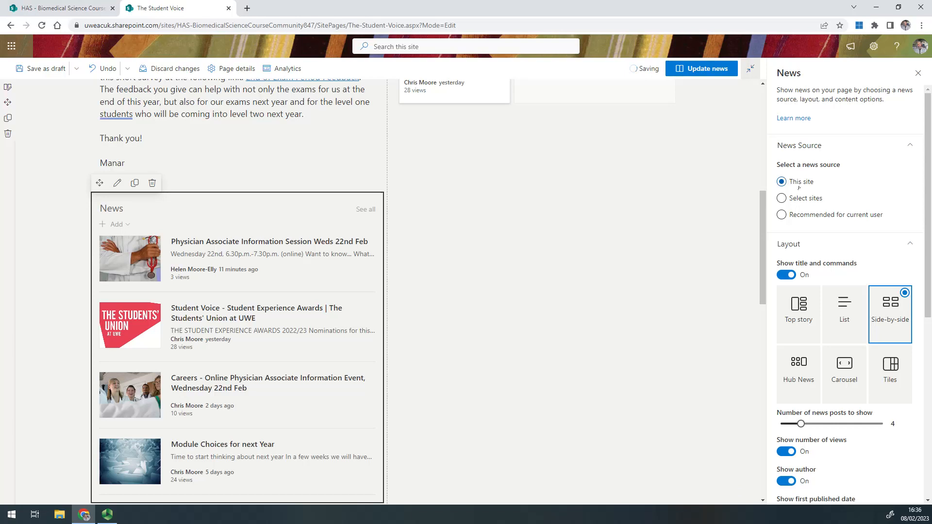
{"action": "left_click", "coordinate": [781, 215]}
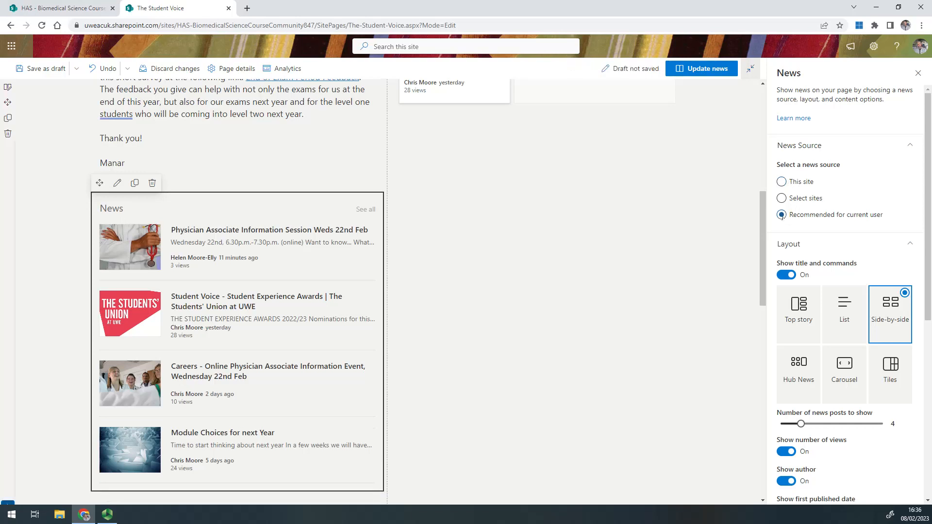
{"action": "left_click", "coordinate": [781, 198]}
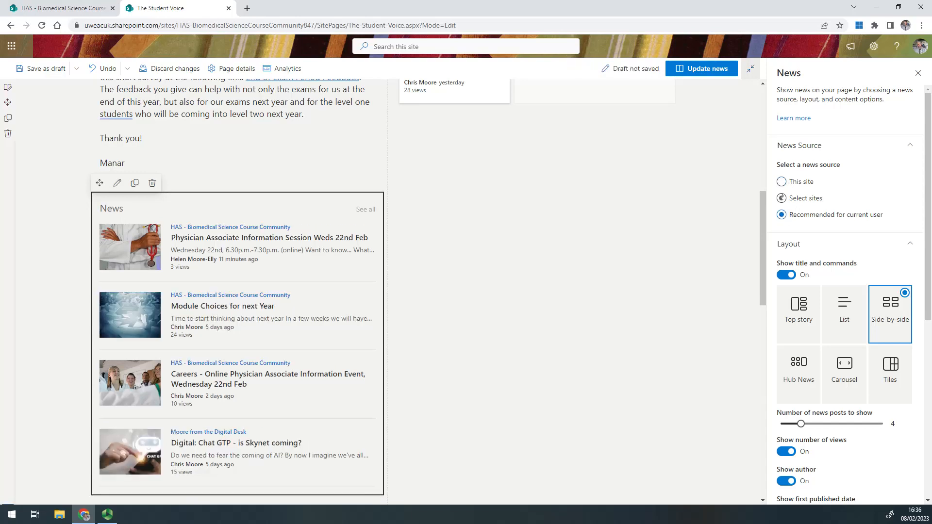
{"action": "left_click", "coordinate": [781, 198]}
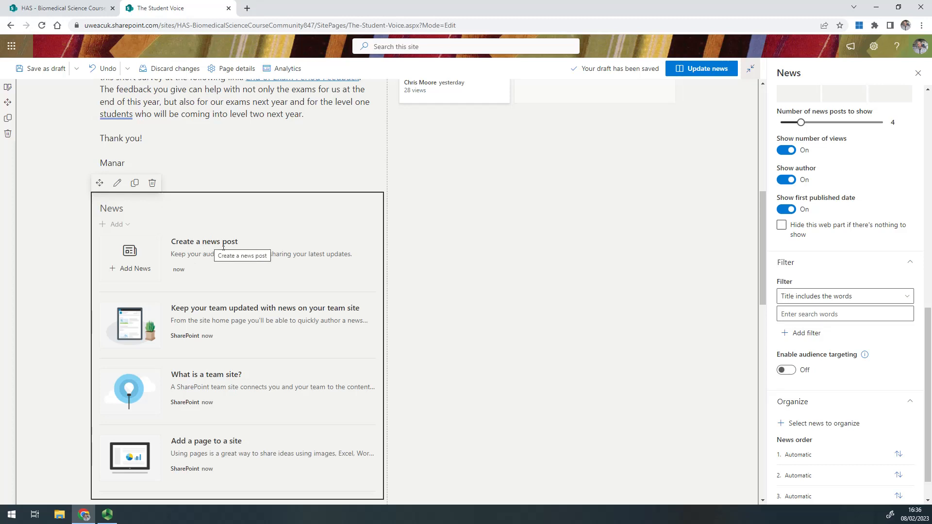
- Set the Title includes filter to 'voice', then replace it with 'placement'
{"action": "left_click", "coordinate": [844, 314]}
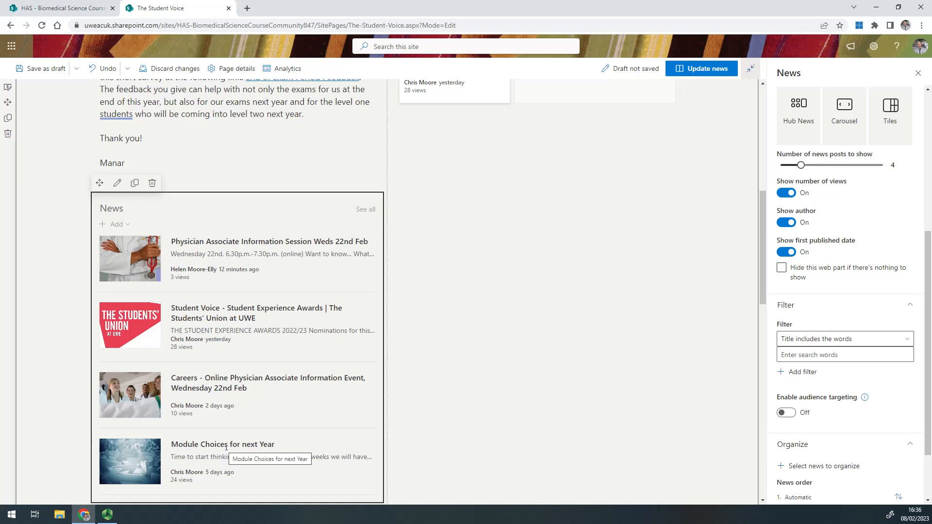
{"action": "left_click", "coordinate": [844, 354]}
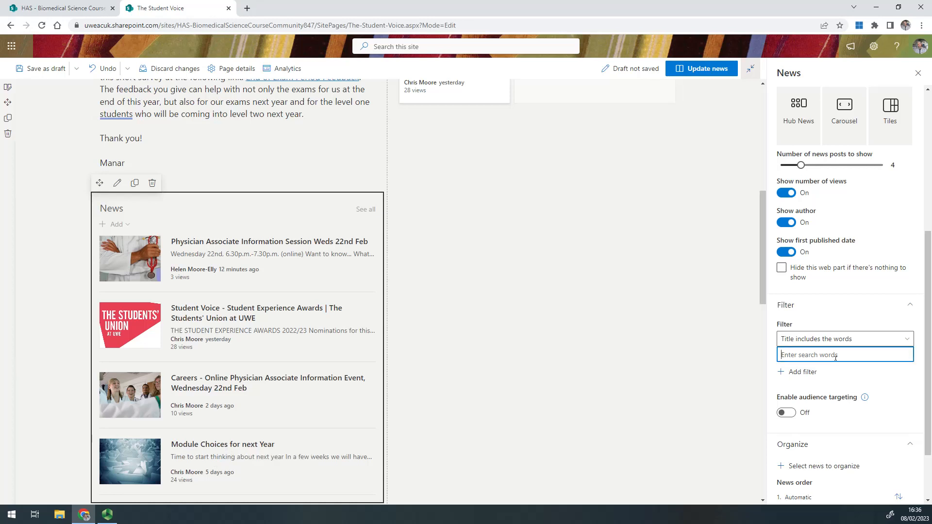
{"action": "type", "text": "voice"}
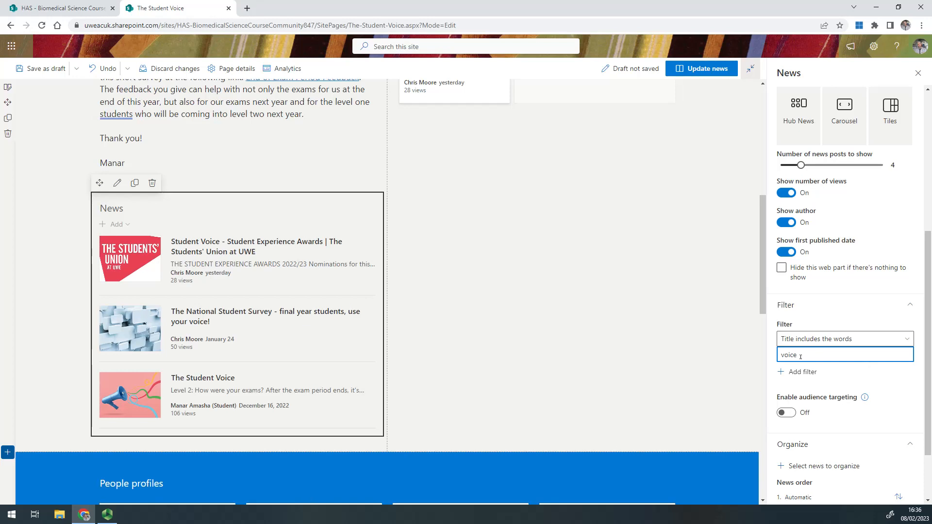
{"action": "double_click", "coordinate": [789, 355]}
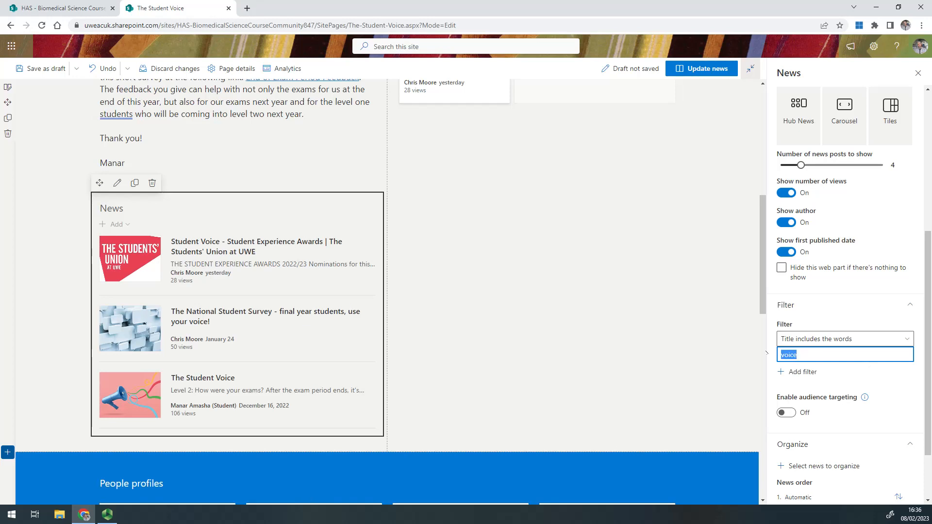
{"action": "type", "text": "placement"}
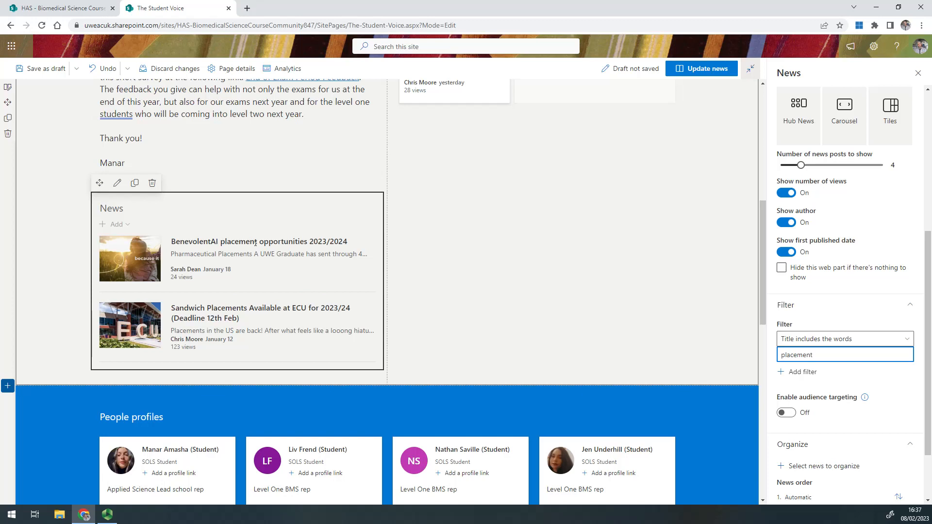
{"action": "scroll", "scroll_direction": "down", "scroll_amount": 3}
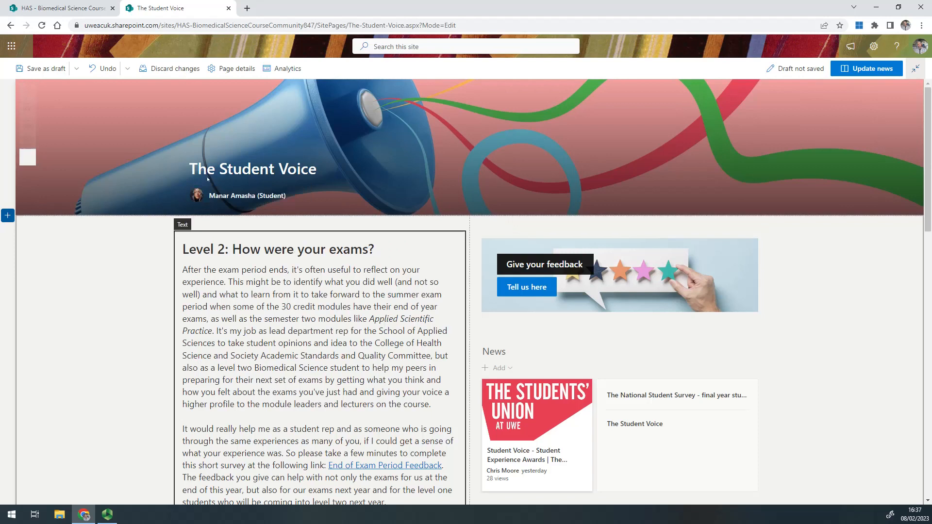
- Republish the Student Voice post via Update news, then briefly check the New menu in view mode
{"action": "left_click", "coordinate": [871, 68]}
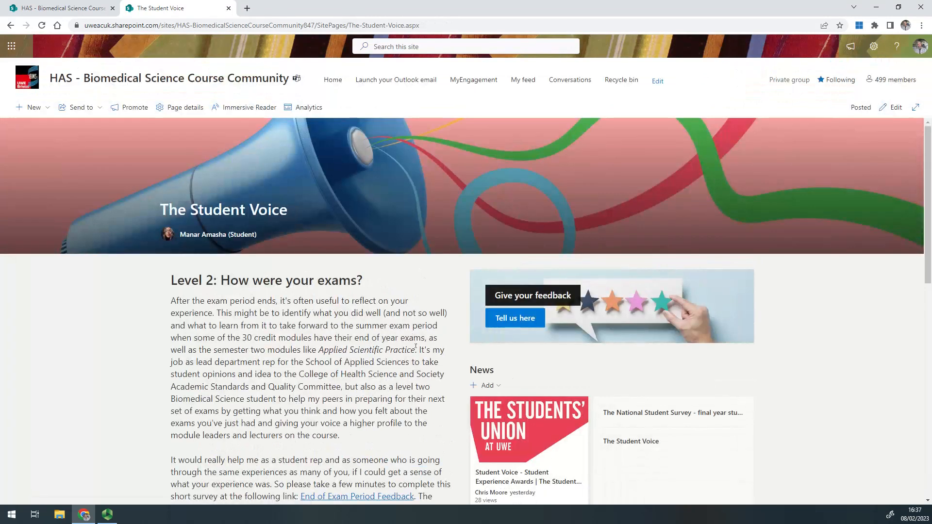
{"action": "scroll", "scroll_direction": "down", "scroll_amount": 3}
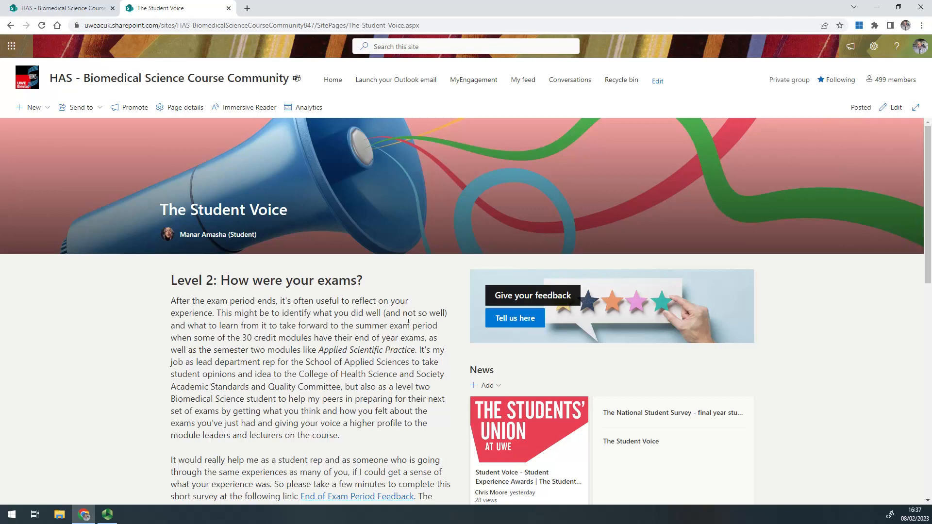
{"action": "mouse_move", "coordinate": [217, 234]}
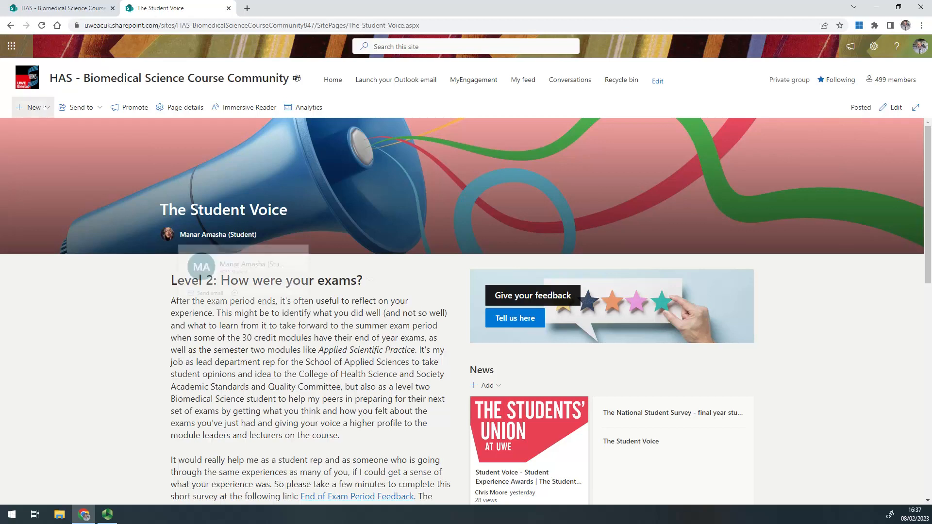
{"action": "left_click", "coordinate": [32, 107]}
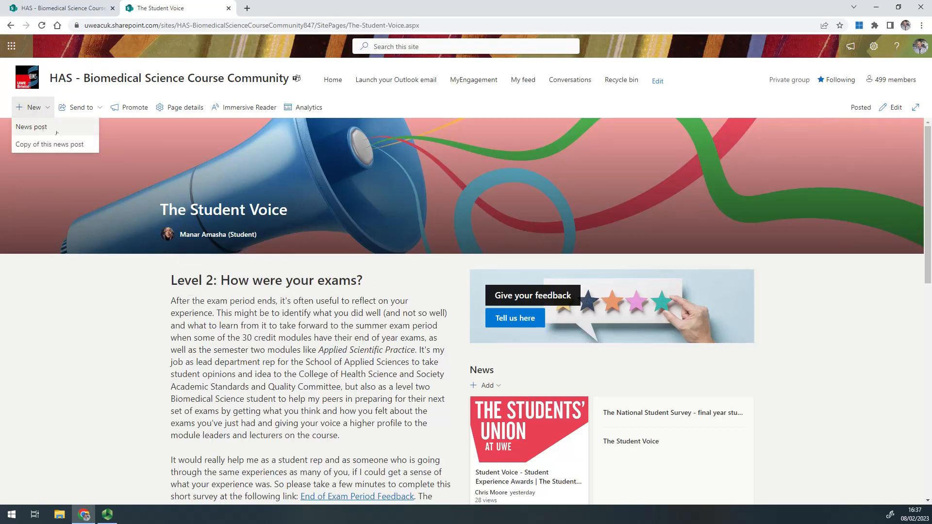
{"action": "left_click", "coordinate": [32, 106]}
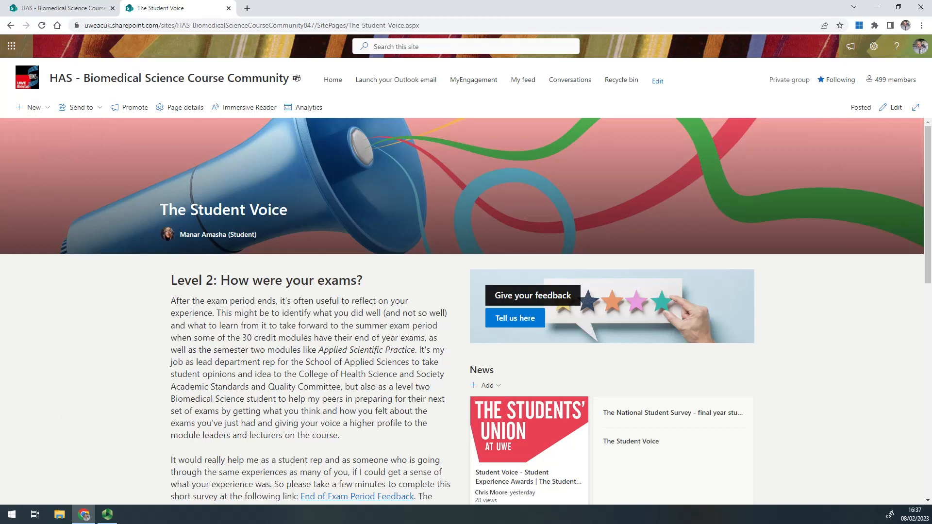